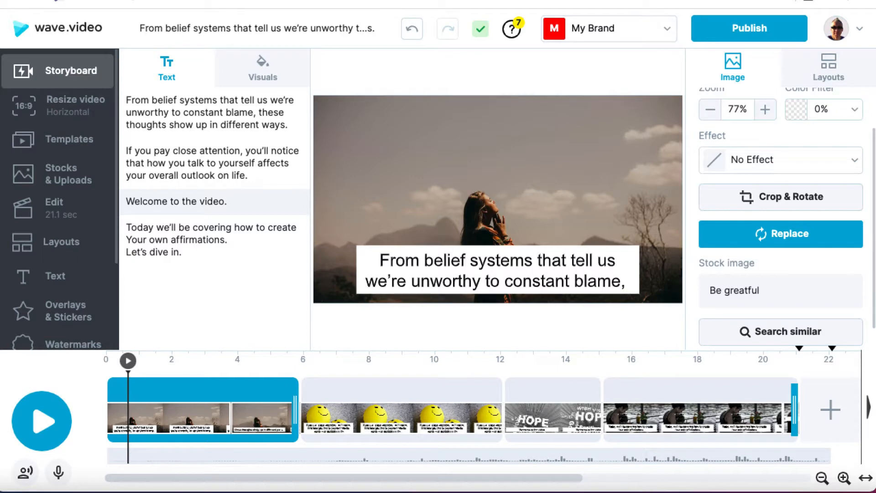
Step: Preview the project, then choose Upload Audio from the voiceover options
{"action": "left_click", "coordinate": [202, 408]}
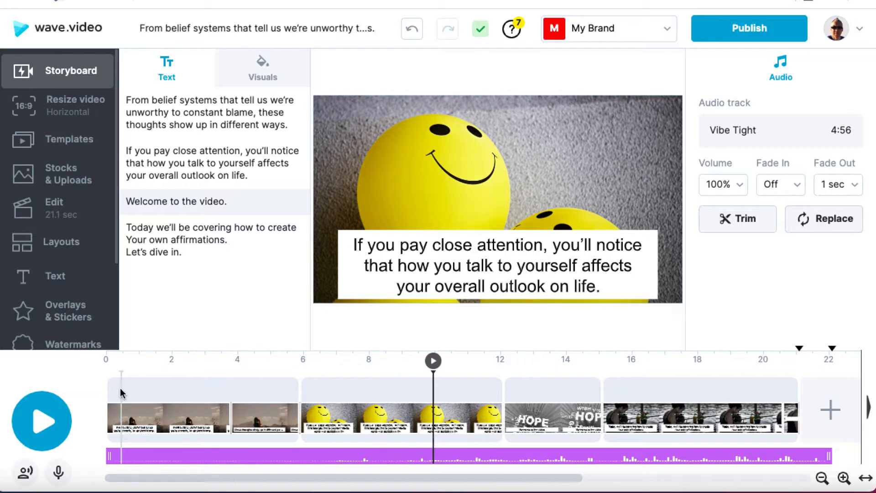
{"action": "left_click", "coordinate": [167, 408]}
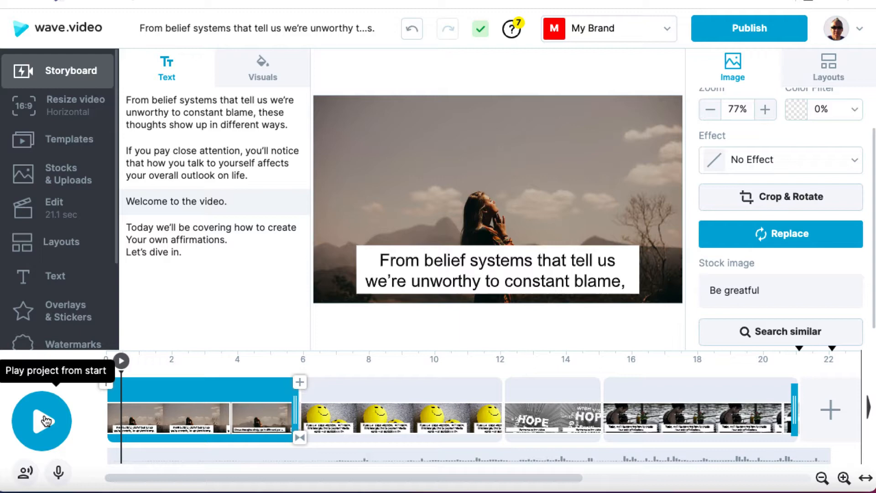
{"action": "left_click", "coordinate": [42, 420]}
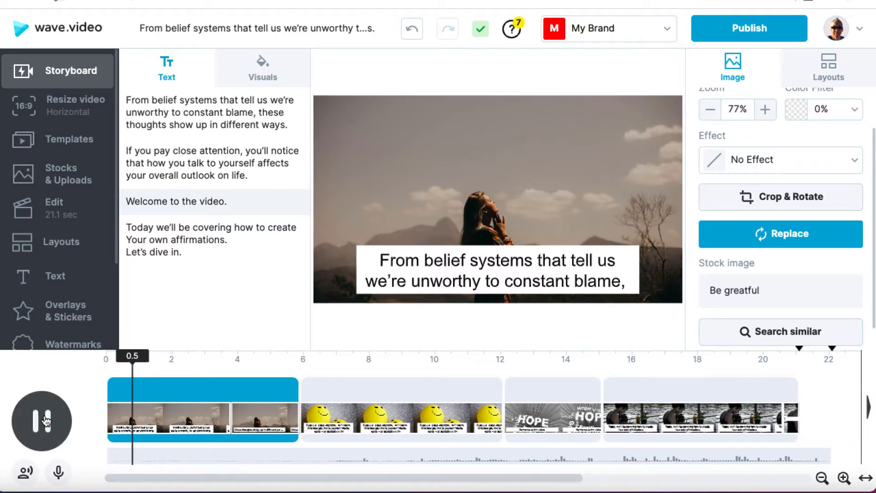
{"action": "left_click", "coordinate": [42, 421]}
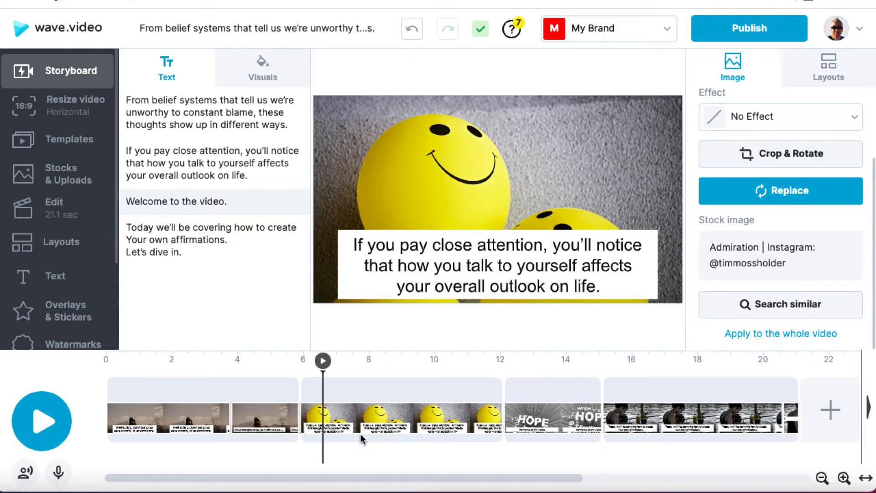
{"action": "mouse_move", "coordinate": [95, 393]}
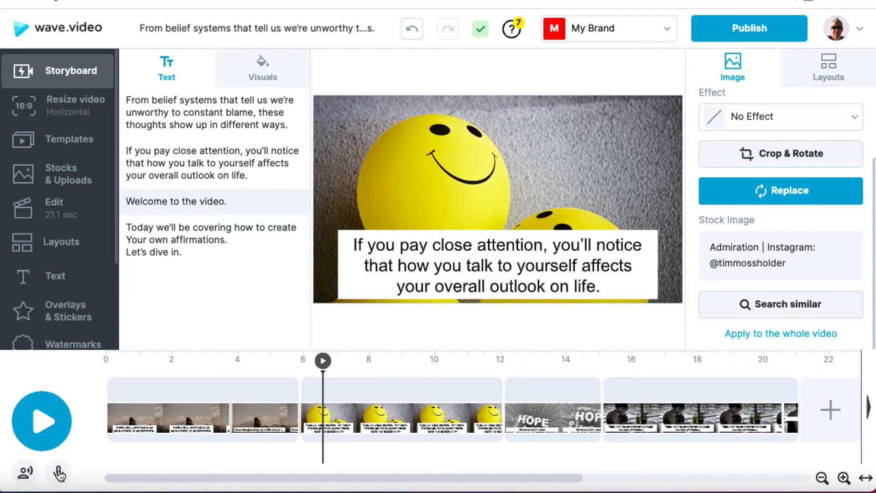
{"action": "left_click", "coordinate": [59, 472]}
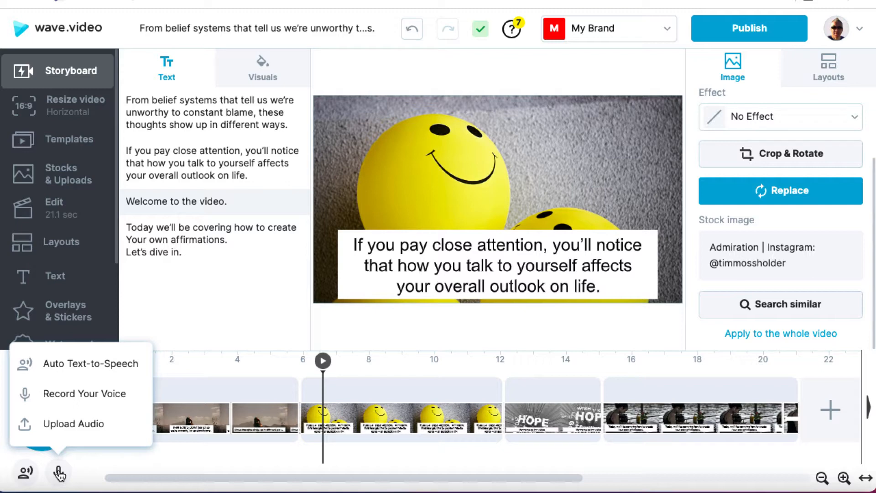
{"action": "mouse_move", "coordinate": [89, 363]}
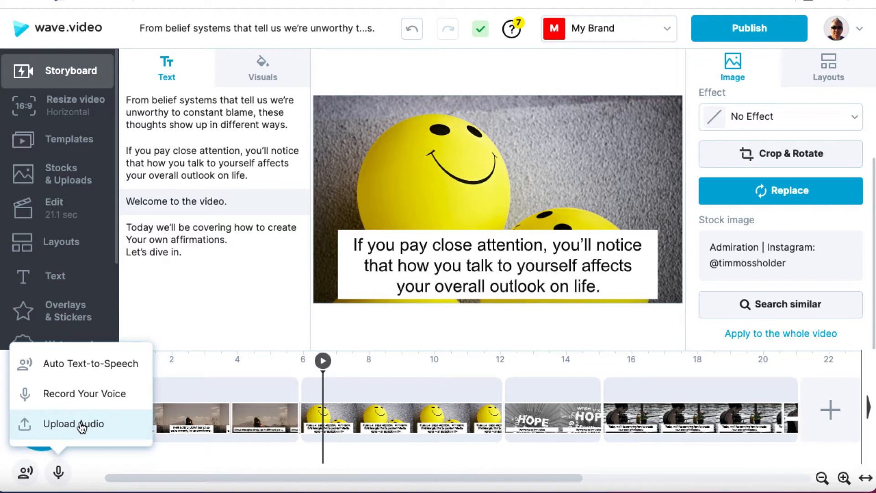
{"action": "left_click", "coordinate": [58, 378]}
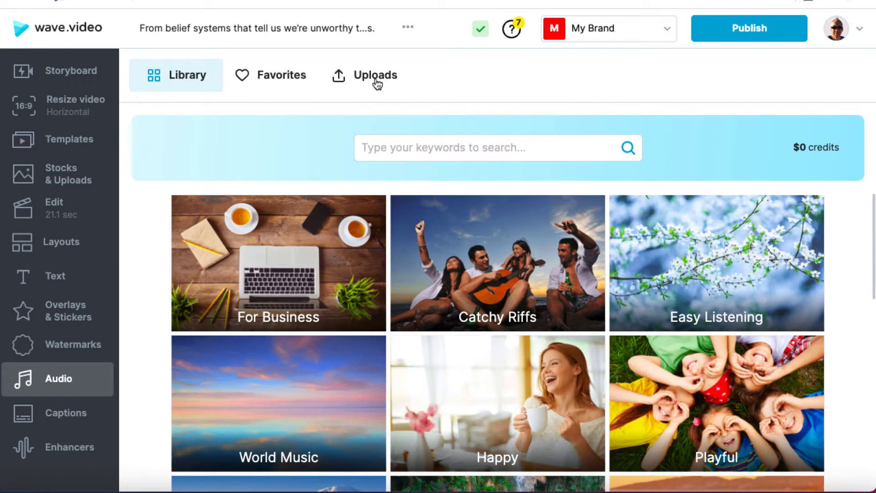
Step: Upload Affirmations.mp3 from the Desktop into My Uploads
{"action": "left_click", "coordinate": [379, 75]}
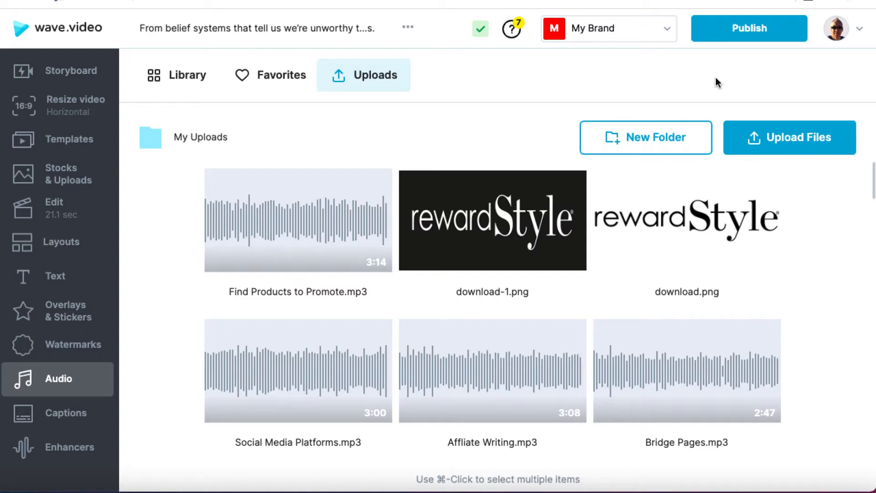
{"action": "mouse_move", "coordinate": [788, 139]}
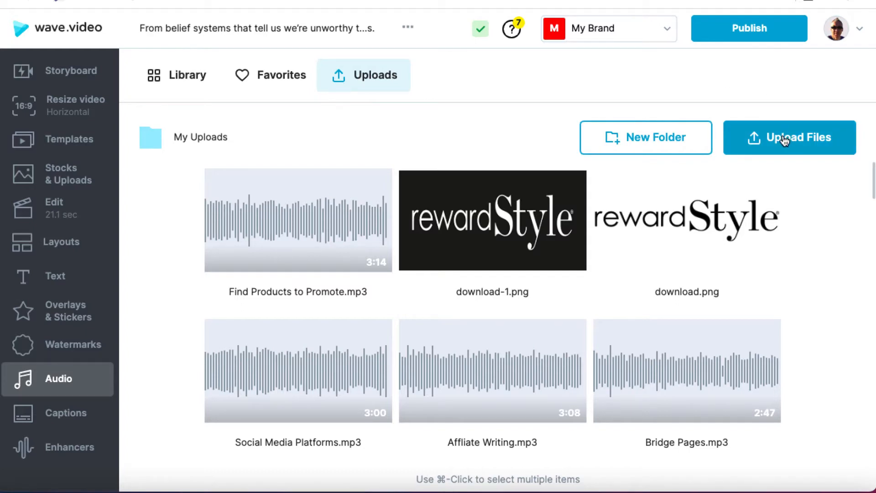
{"action": "left_click", "coordinate": [789, 137]}
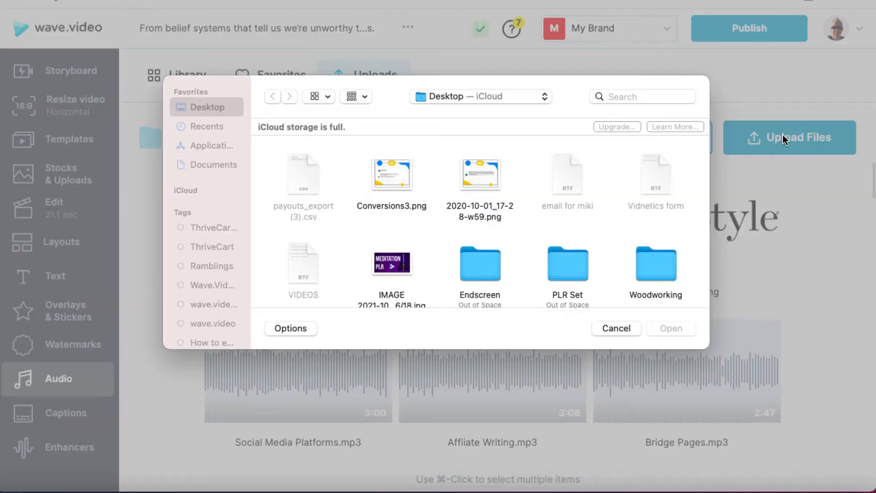
{"action": "scroll", "scroll_direction": "down", "scroll_amount": 3}
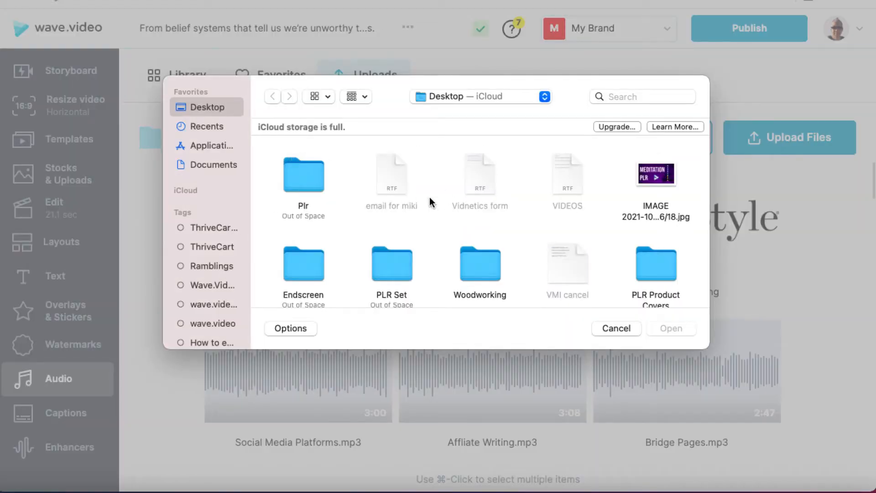
{"action": "scroll", "scroll_direction": "down", "scroll_amount": 3}
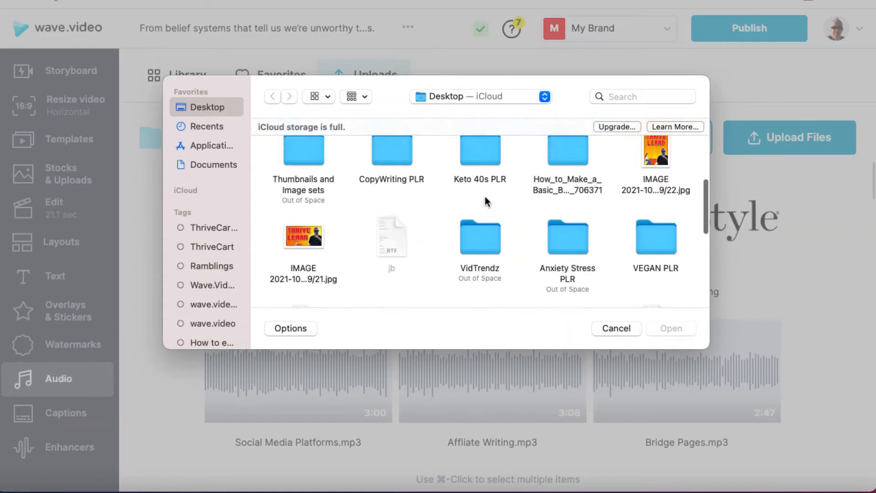
{"action": "scroll", "scroll_direction": "down", "scroll_amount": 3}
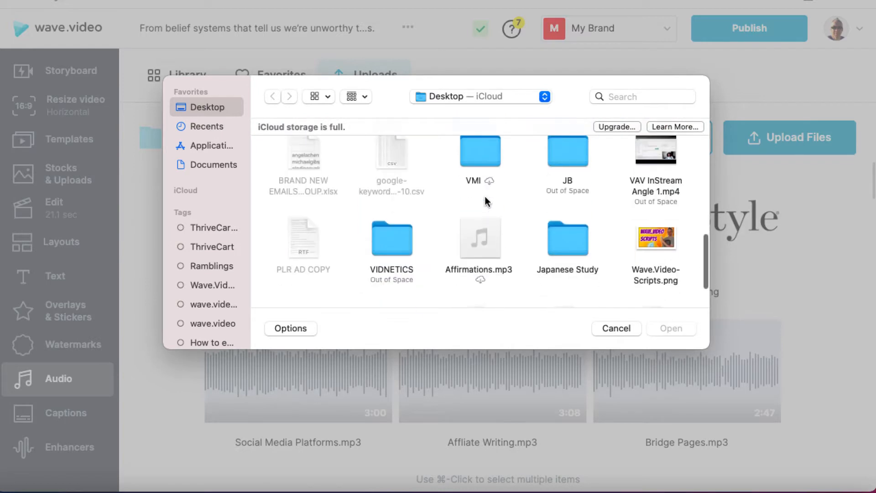
{"action": "left_click", "coordinate": [479, 239]}
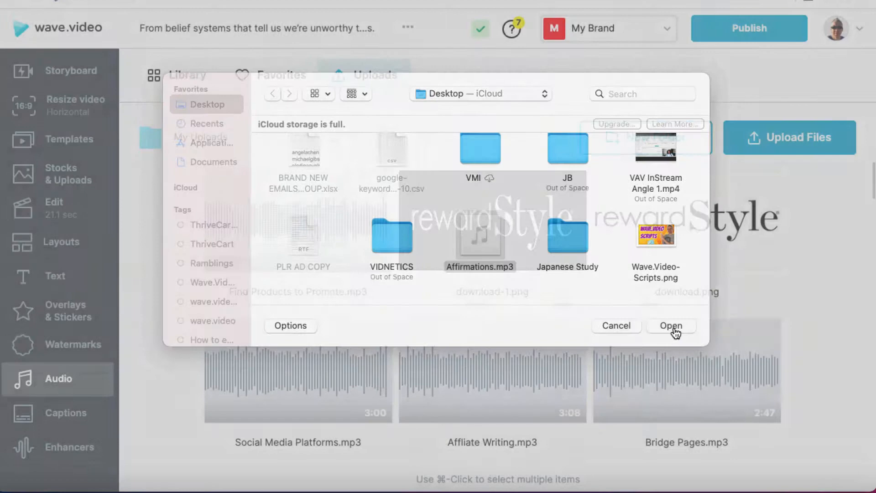
{"action": "left_click", "coordinate": [672, 325]}
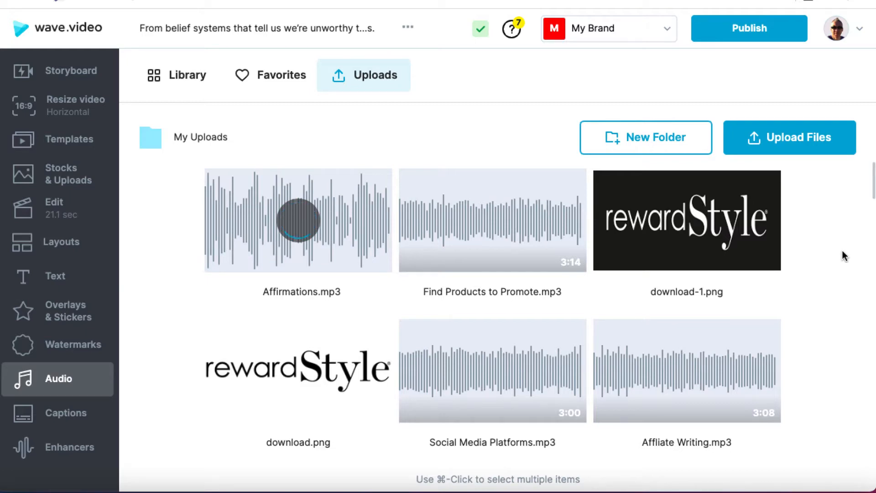
{"action": "left_click", "coordinate": [298, 220]}
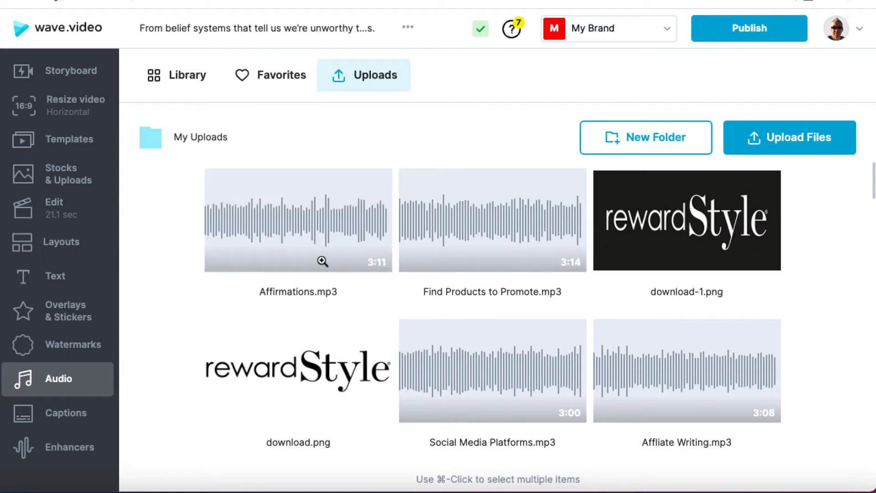
{"action": "mouse_move", "coordinate": [336, 263]}
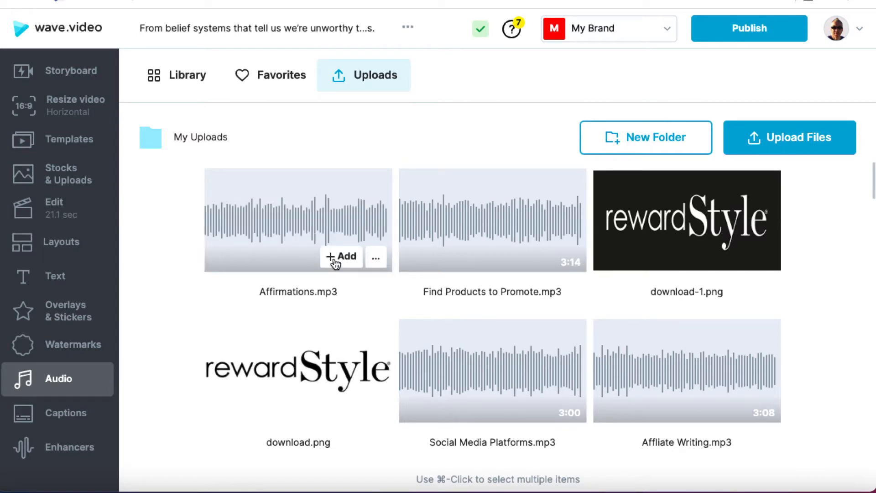
Step: Add the 3:11 Affirmations.mp3 to the project and select its timeline track
{"action": "left_click", "coordinate": [54, 207]}
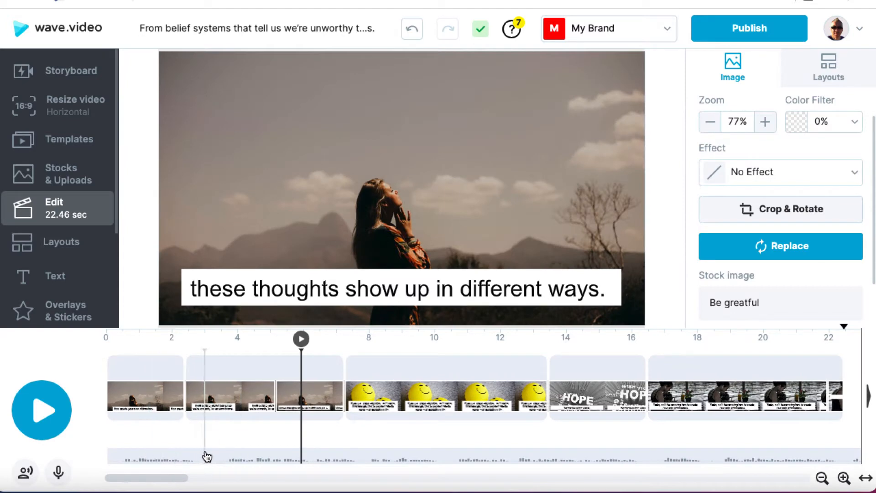
{"action": "left_click", "coordinate": [218, 455]}
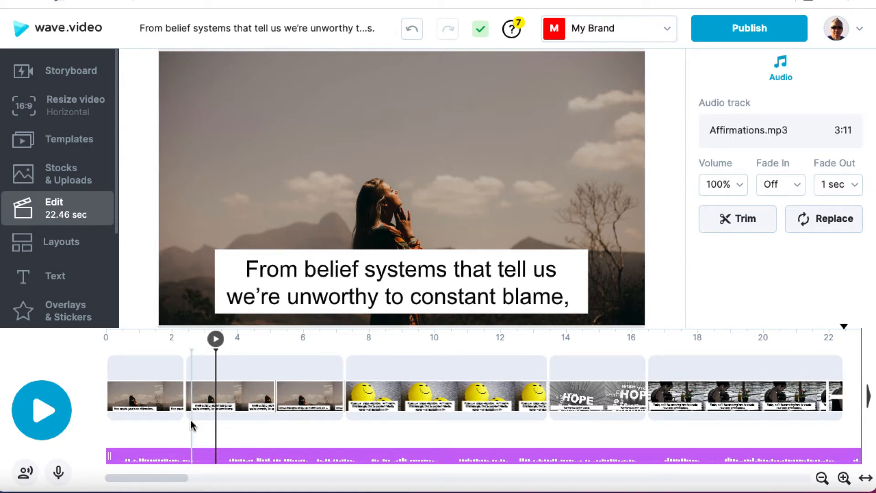
Step: Lengthen the first caption clip to about 2.8 seconds and extend the second caption clip
{"action": "left_click", "coordinate": [144, 399]}
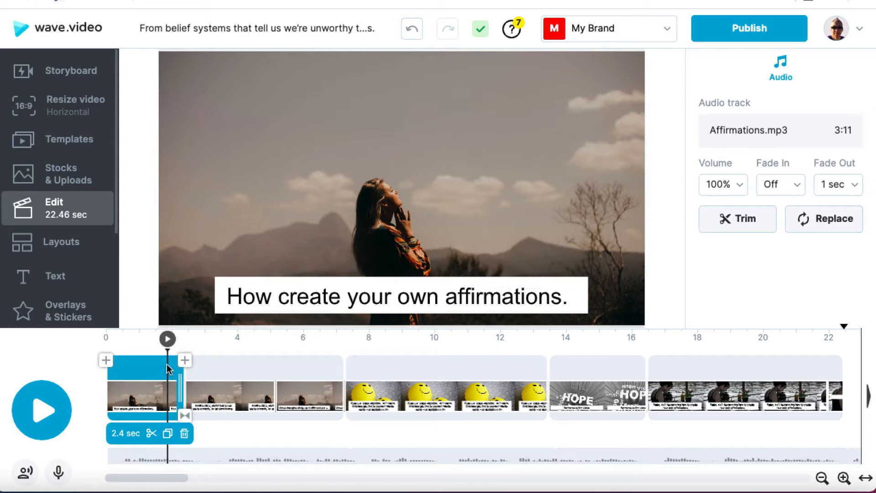
{"action": "left_click", "coordinate": [148, 398]}
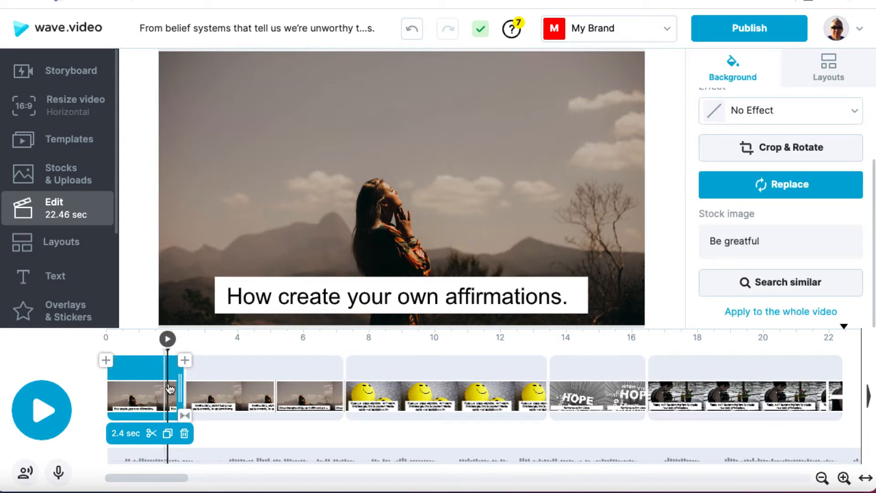
{"action": "left_click_drag", "start_coordinate": [168, 391], "coordinate": [195, 380]}
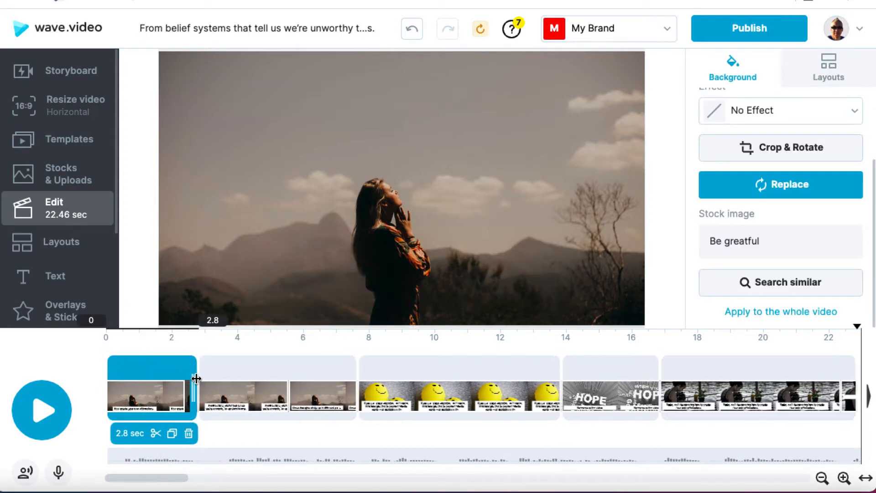
{"action": "left_click_drag", "start_coordinate": [196, 380], "coordinate": [212, 380]}
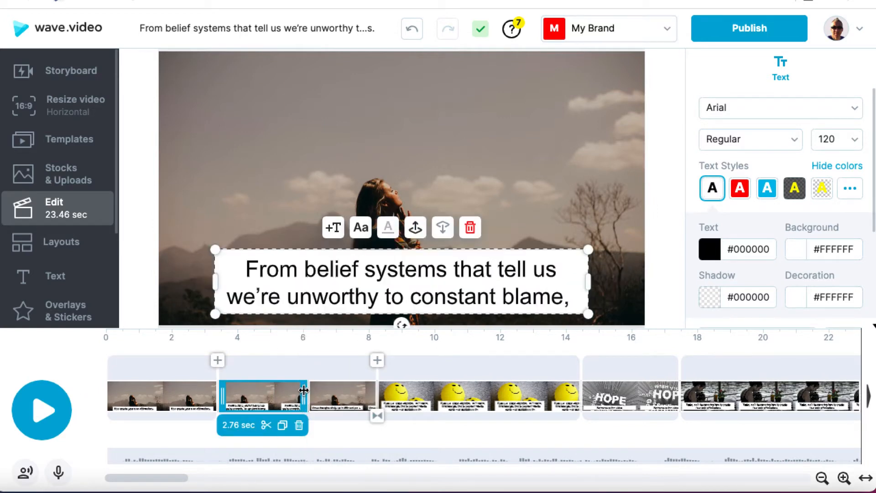
{"action": "left_click_drag", "start_coordinate": [303, 392], "coordinate": [320, 392]}
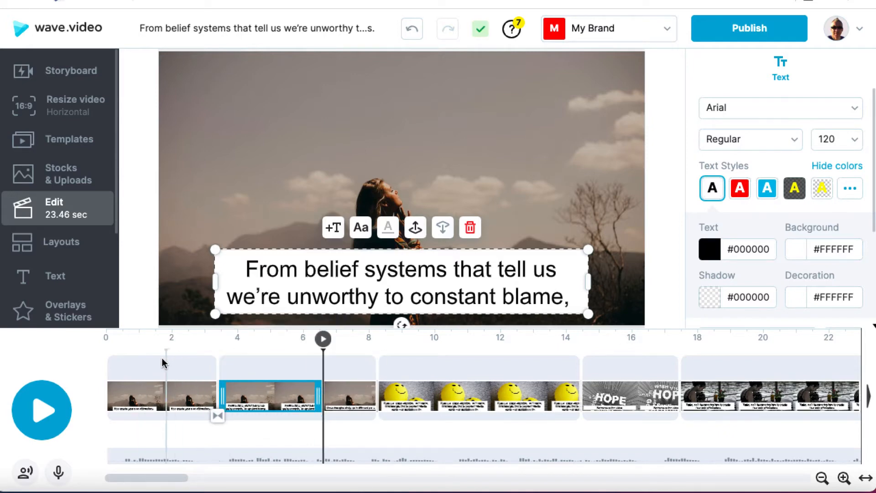
{"action": "mouse_move", "coordinate": [42, 411]}
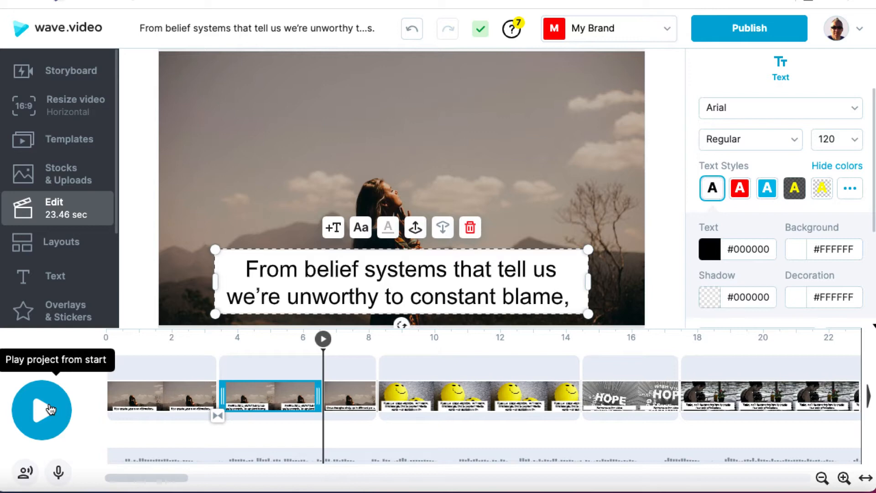
{"action": "left_click", "coordinate": [42, 410]}
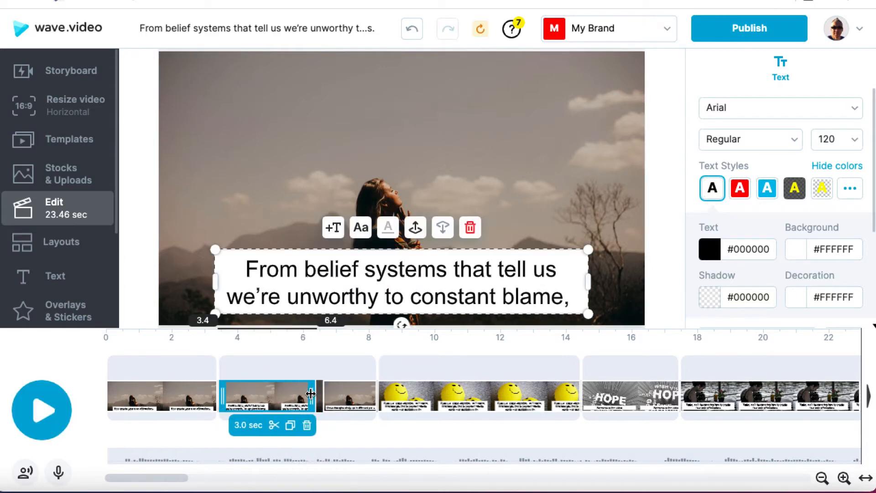
Step: Retime the later captions and final scene to 24.5 seconds, previewing the ending
{"action": "left_click", "coordinate": [348, 397]}
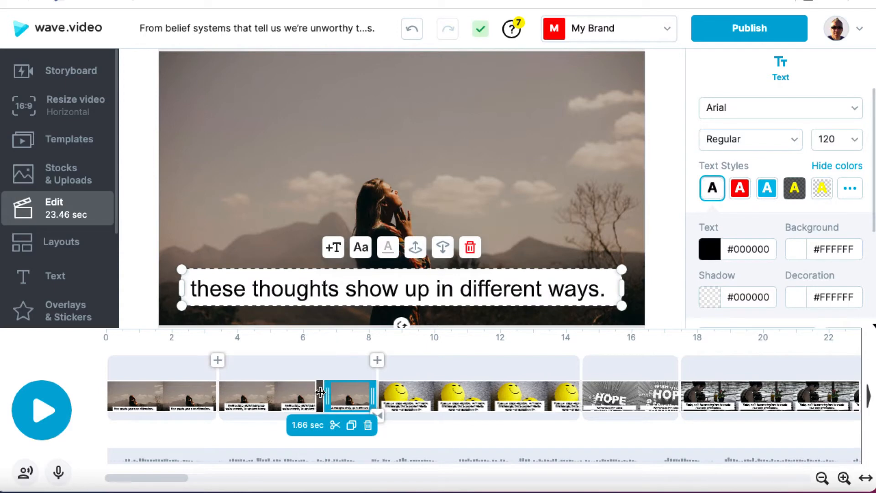
{"action": "left_click", "coordinate": [267, 396]}
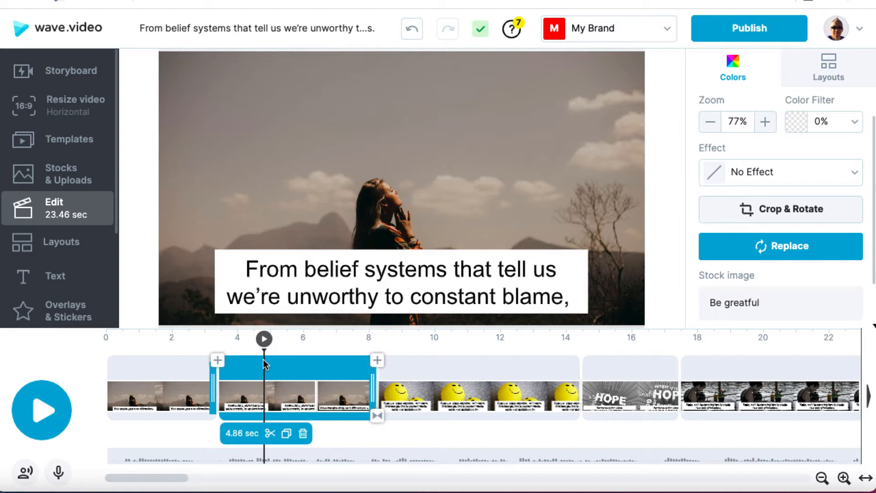
{"action": "mouse_move", "coordinate": [263, 339]}
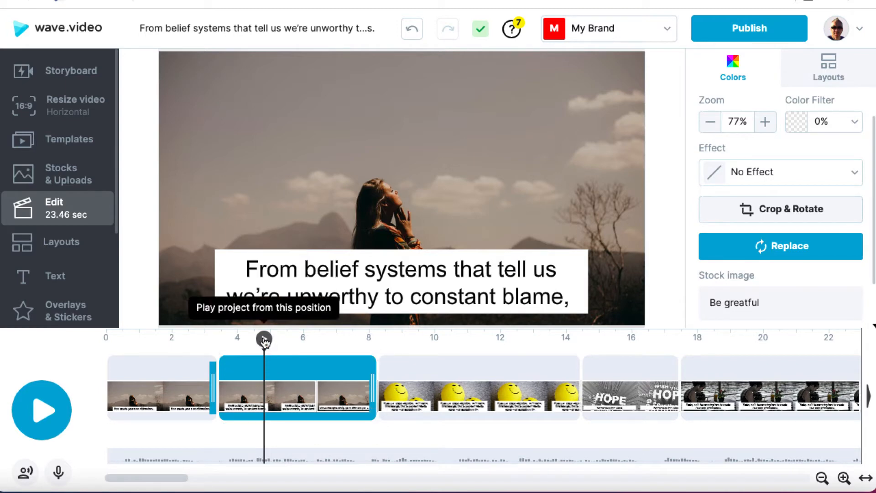
{"action": "left_click", "coordinate": [42, 410]}
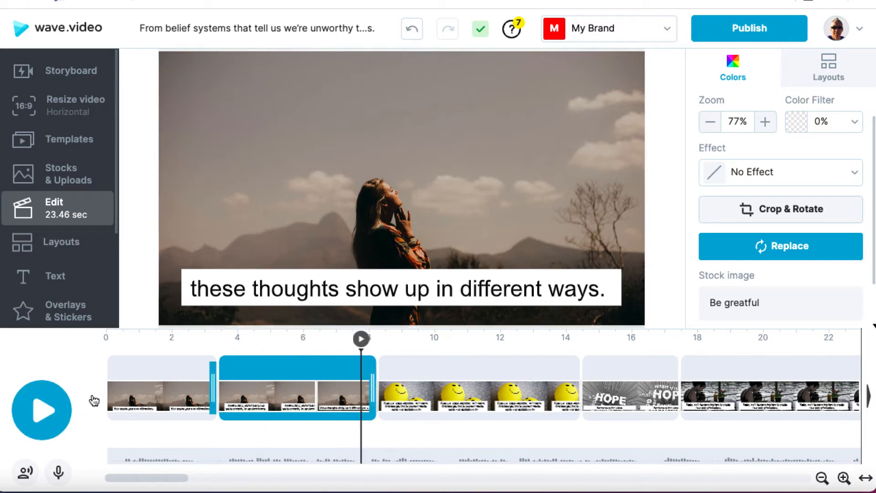
{"action": "left_click", "coordinate": [399, 289]}
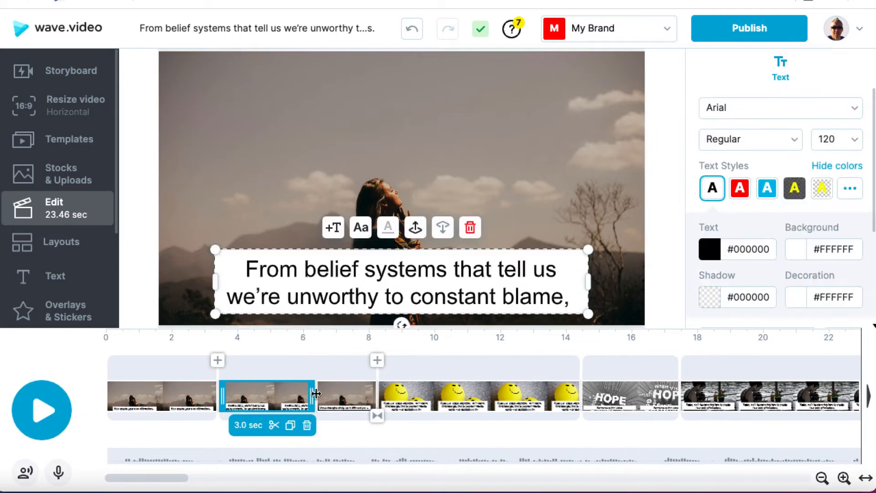
{"action": "left_click_drag", "start_coordinate": [316, 393], "coordinate": [330, 394]}
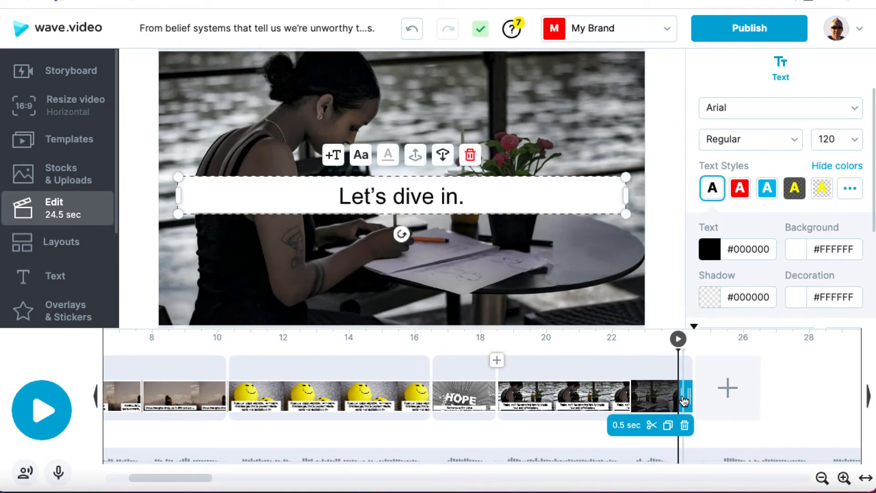
{"action": "left_click_drag", "start_coordinate": [681, 397], "coordinate": [693, 397]}
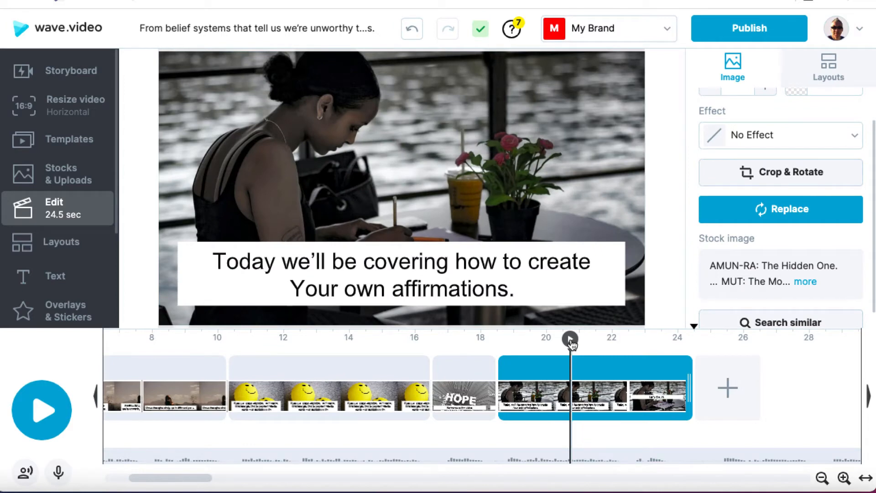
{"action": "left_click", "coordinate": [42, 409]}
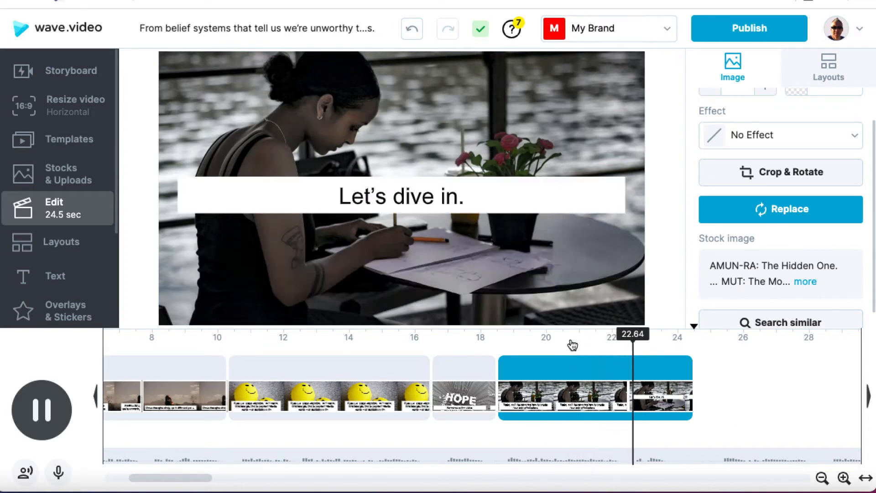
{"action": "left_click", "coordinate": [42, 409]}
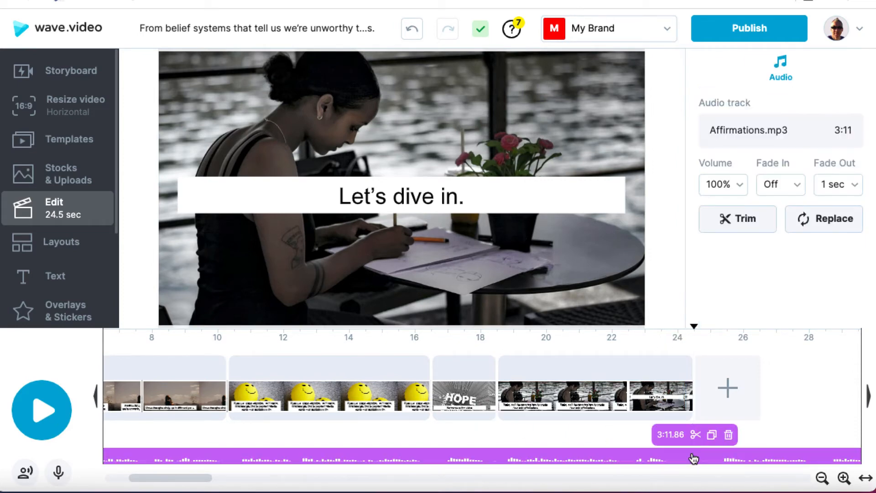
{"action": "mouse_move", "coordinate": [696, 435]}
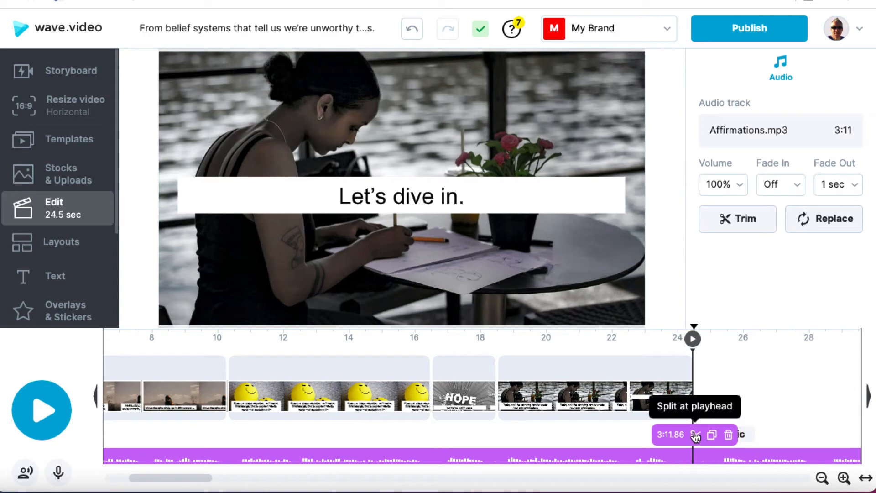
Step: Split the Affirmations voiceover at the playhead at the video's 24.5-second end
{"action": "left_click", "coordinate": [695, 435]}
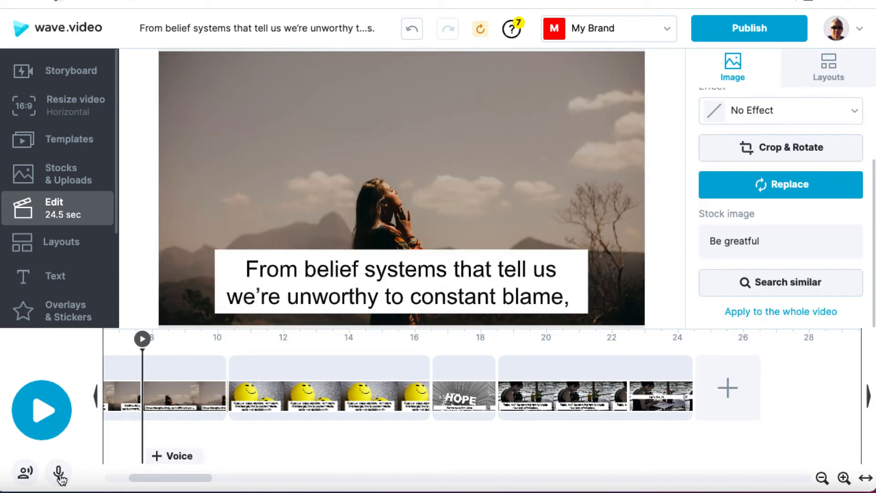
Step: Record a voice clip through Record Your Voice with microphone access, then play it back
{"action": "left_click", "coordinate": [59, 472]}
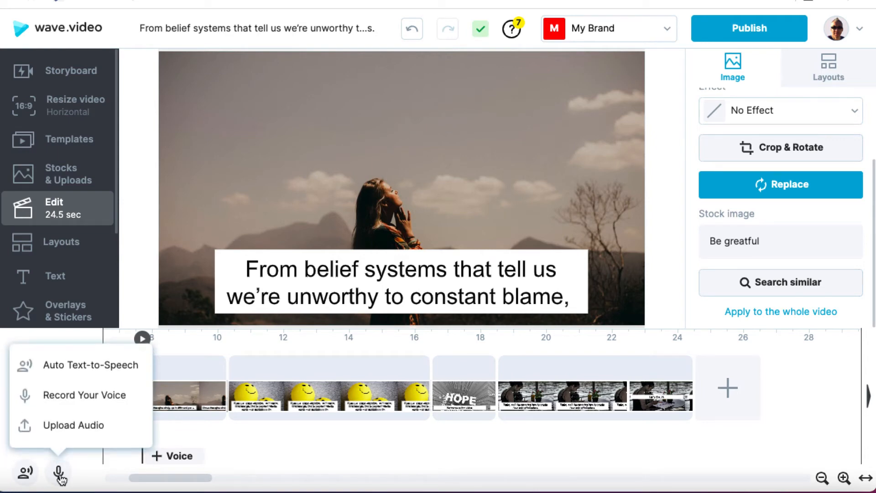
{"action": "mouse_move", "coordinate": [83, 394]}
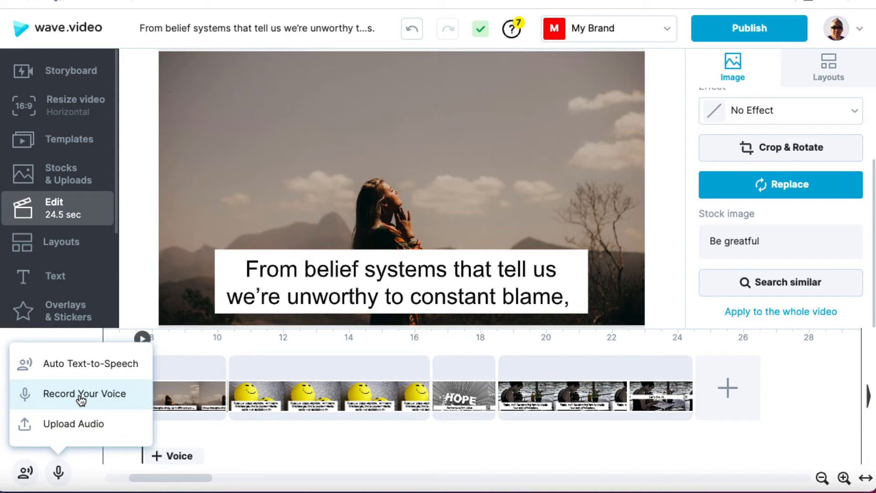
{"action": "left_click", "coordinate": [84, 393]}
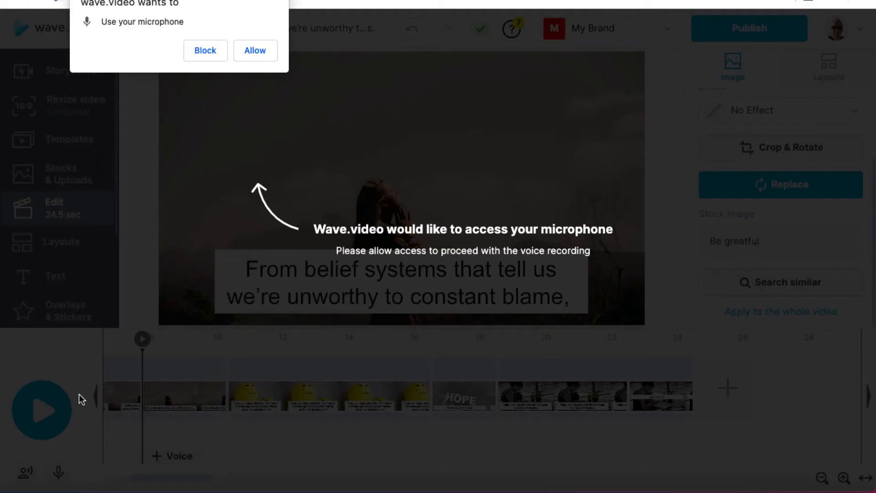
{"action": "left_click", "coordinate": [254, 50]}
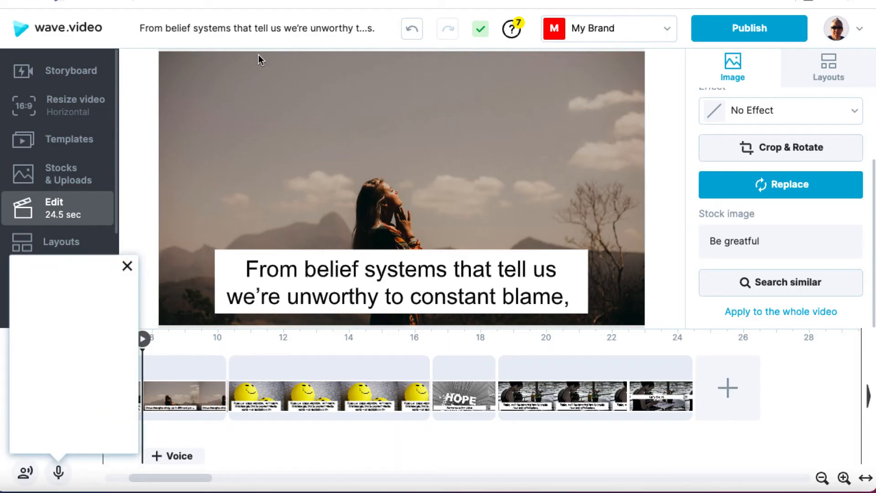
{"action": "left_click", "coordinate": [57, 473]}
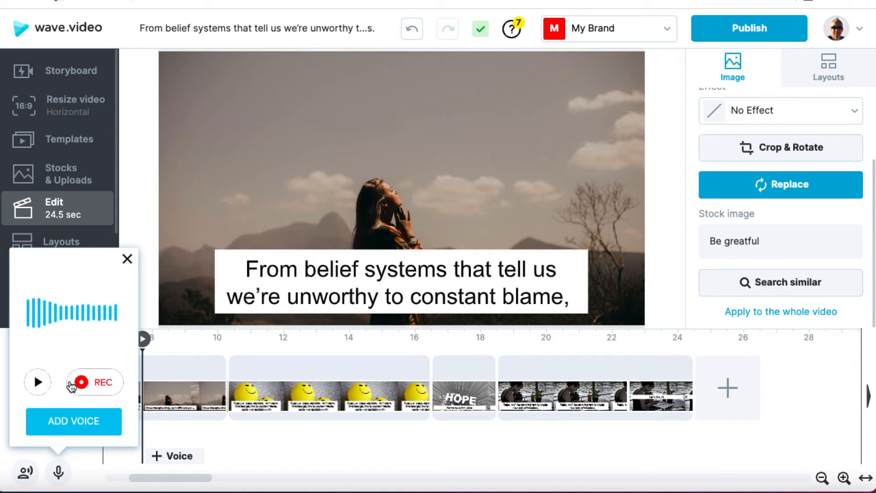
{"action": "left_click", "coordinate": [38, 383]}
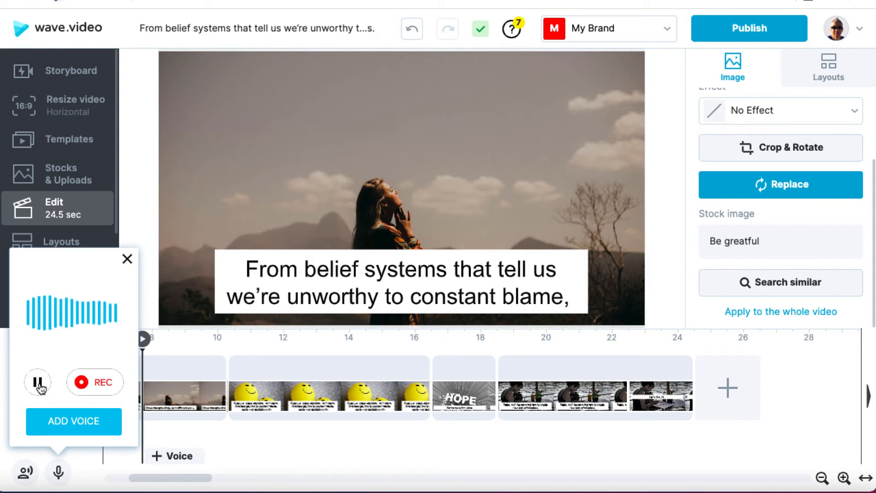
{"action": "left_click", "coordinate": [37, 382]}
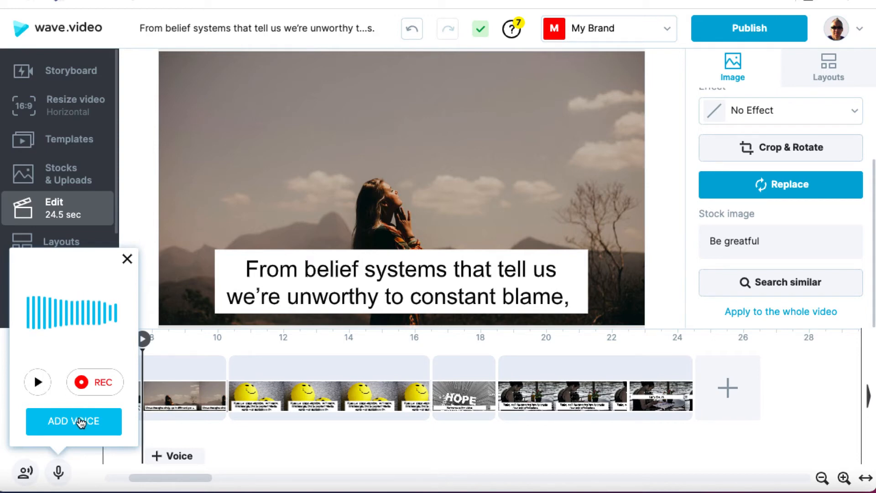
{"action": "mouse_move", "coordinate": [130, 261]}
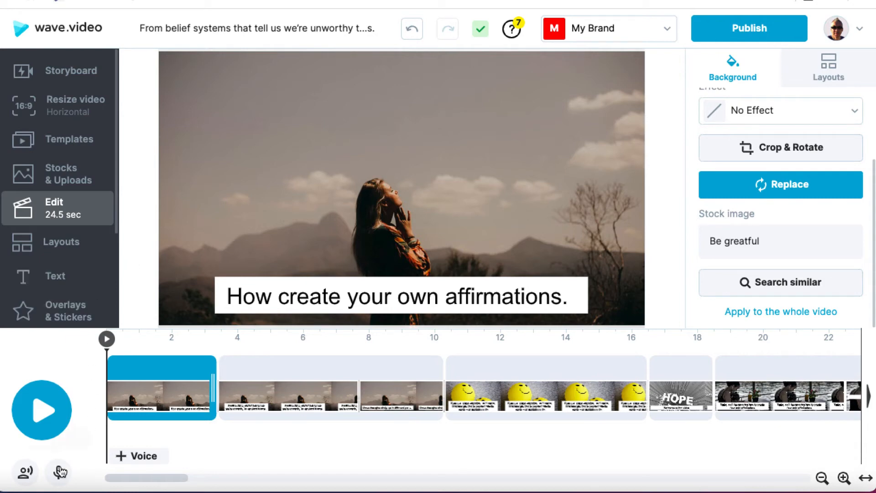
{"action": "mouse_move", "coordinate": [59, 472]}
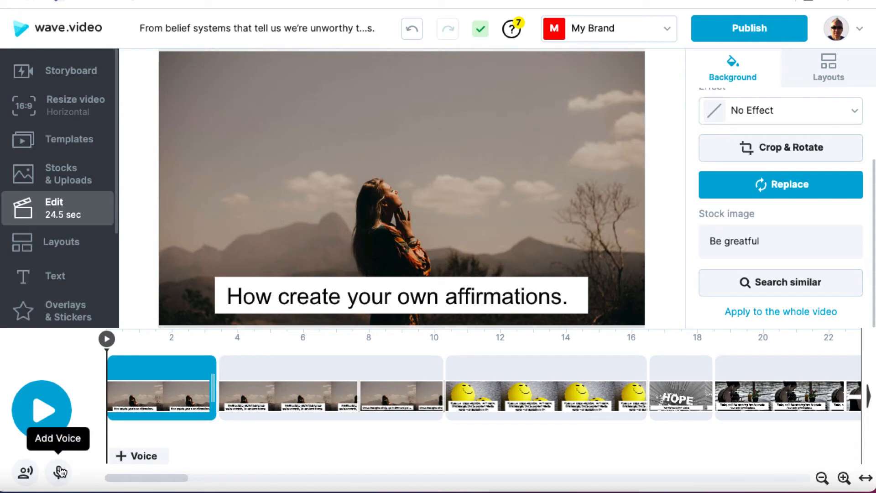
Step: Open Auto Text-to-Speech and set the speech language to US English
{"action": "left_click", "coordinate": [58, 472]}
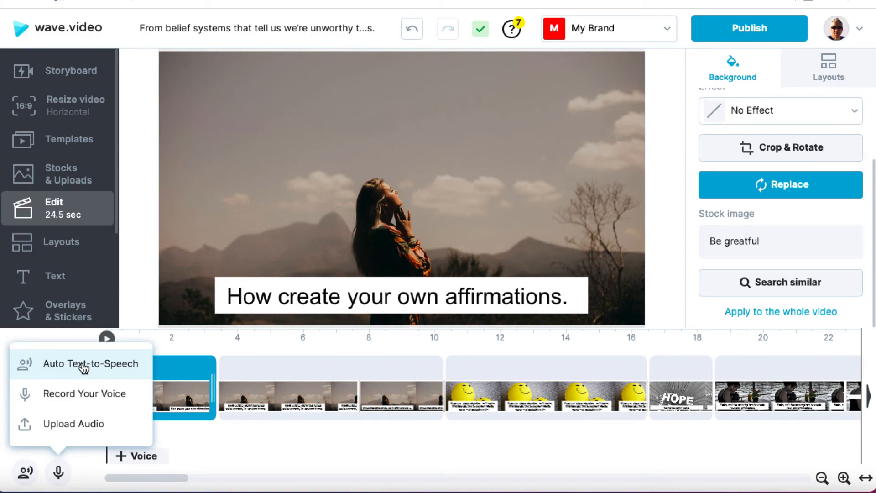
{"action": "left_click", "coordinate": [91, 364]}
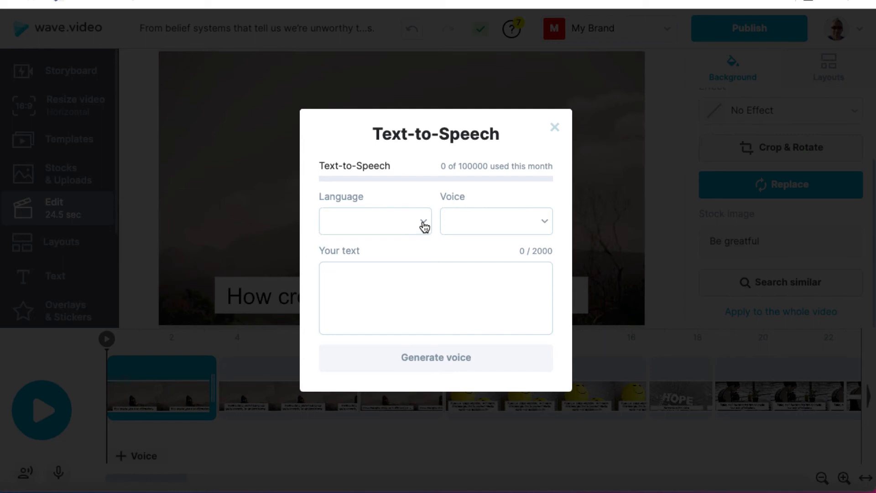
{"action": "left_click", "coordinate": [374, 219]}
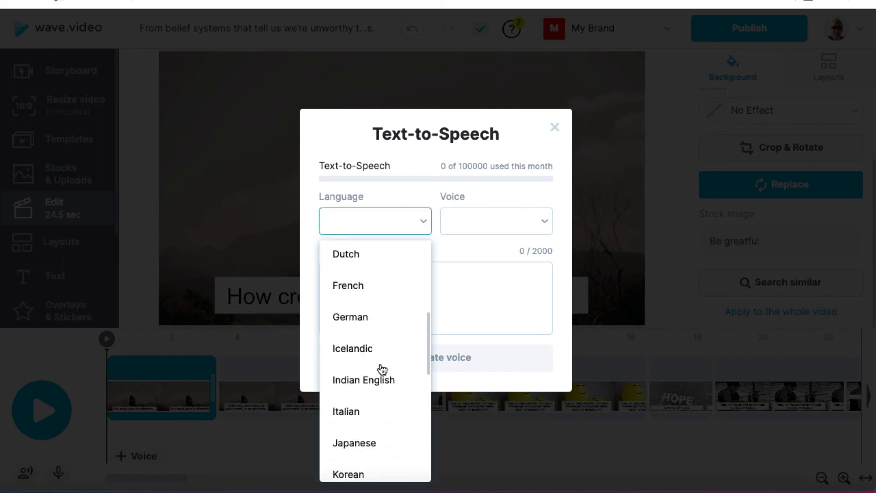
{"action": "scroll", "scroll_direction": "down", "scroll_amount": 3}
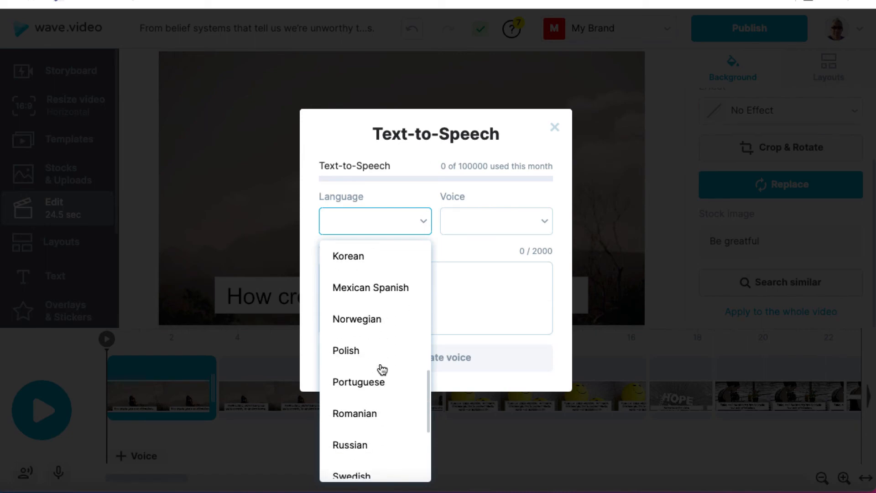
{"action": "scroll", "scroll_direction": "down", "scroll_amount": 3}
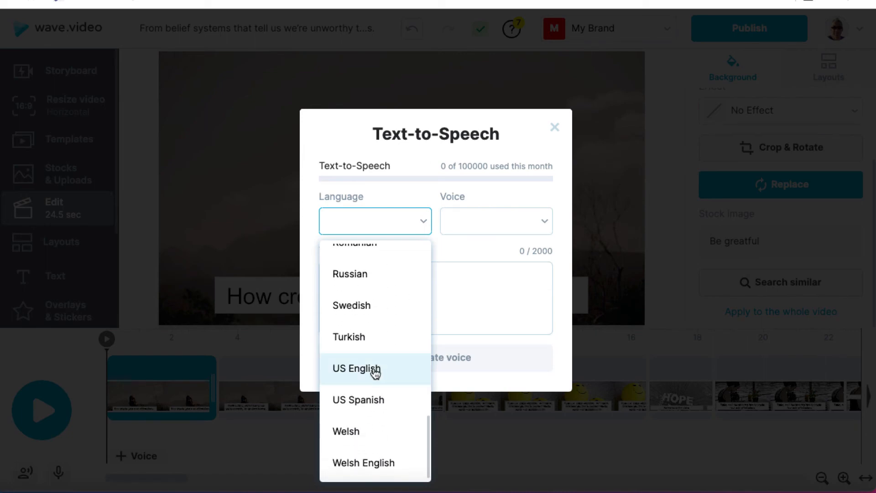
{"action": "left_click", "coordinate": [356, 369]}
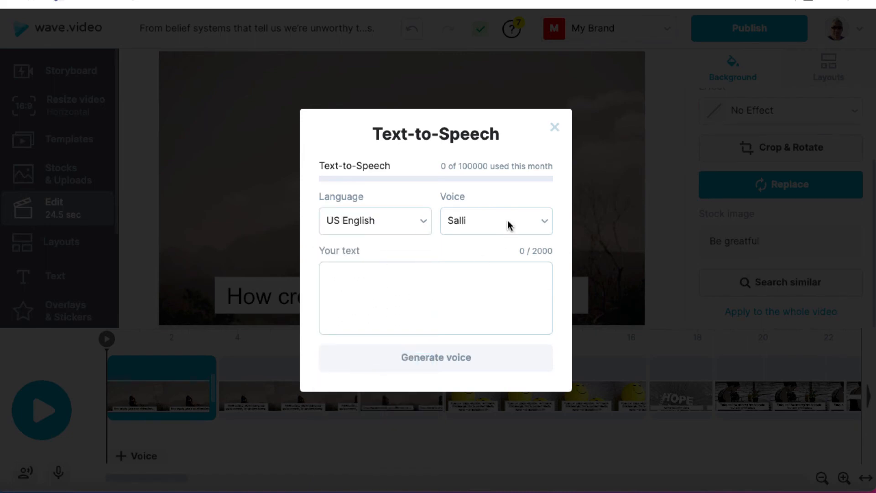
Step: Choose Matthew from the Voice dropdown
{"action": "left_click", "coordinate": [493, 221]}
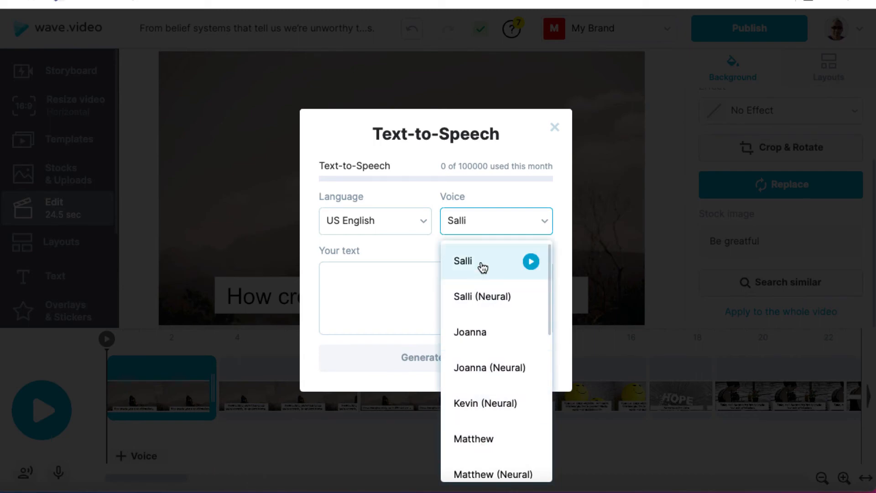
{"action": "scroll", "scroll_direction": "down", "scroll_amount": 3}
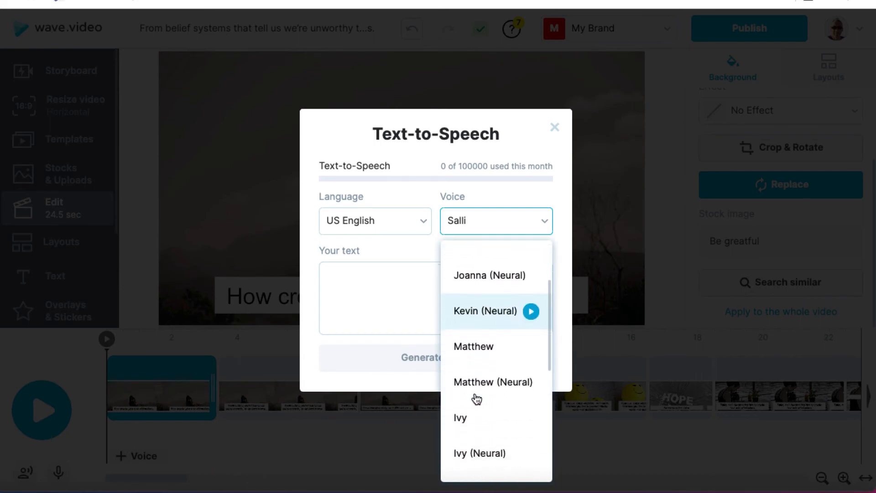
{"action": "scroll", "scroll_direction": "down", "scroll_amount": 3}
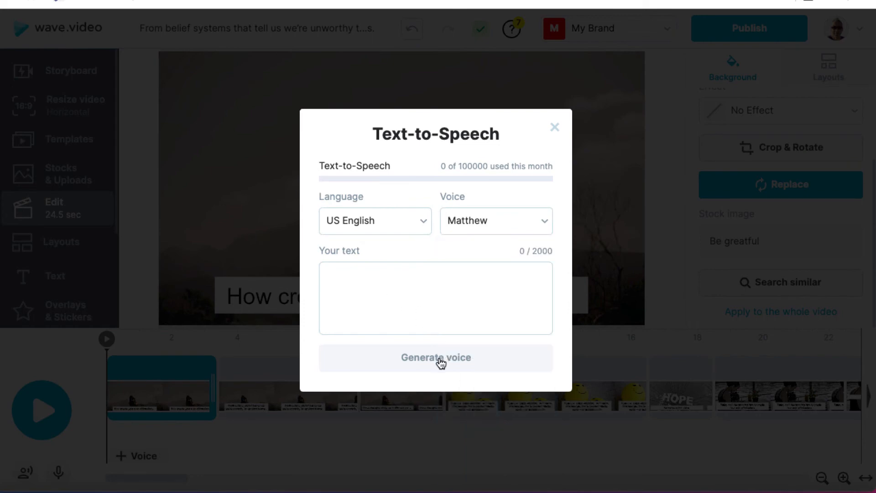
Step: Paste the affirmations script, generate the 19-second Matthew voice, and play it
{"action": "left_click", "coordinate": [435, 298]}
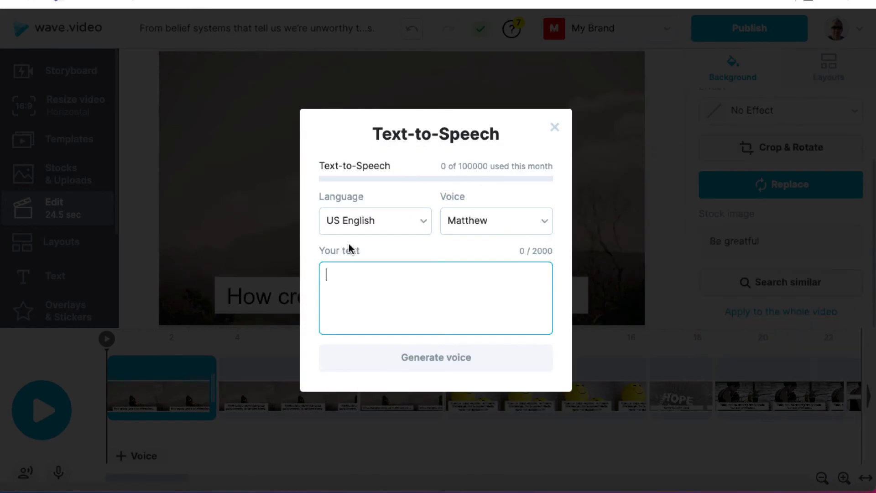
{"action": "mouse_move", "coordinate": [365, 282]}
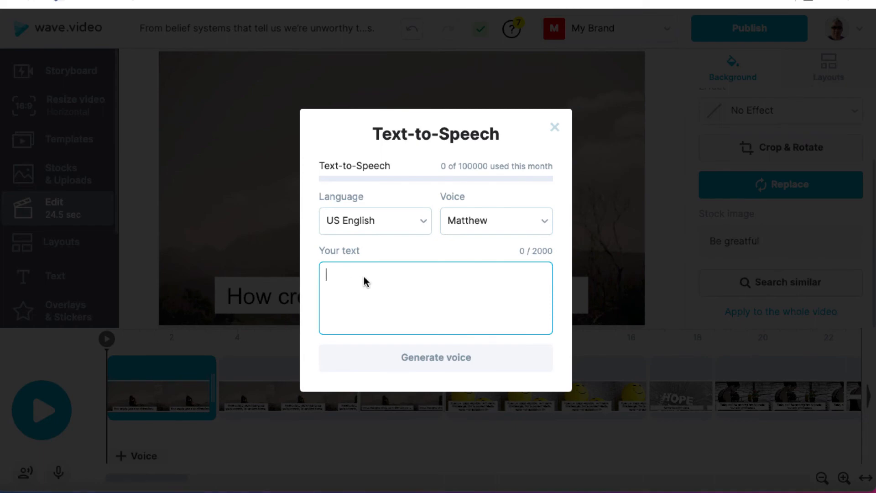
{"action": "left_click", "coordinate": [435, 358]}
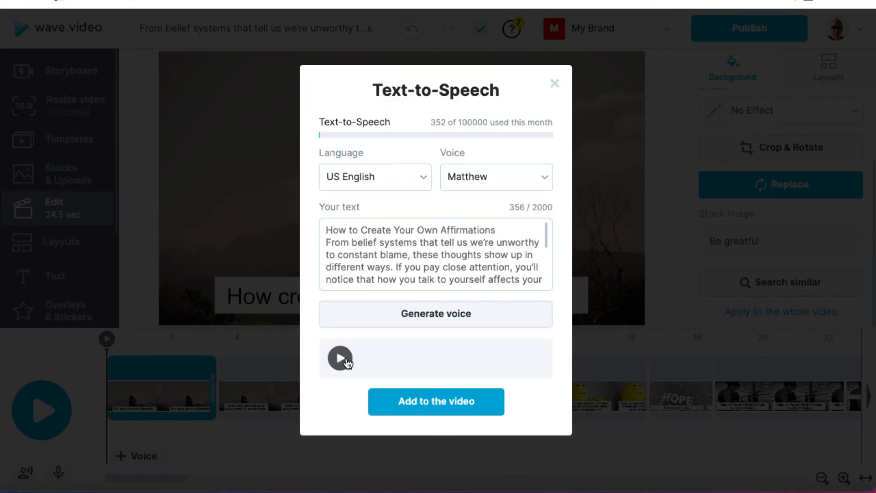
{"action": "left_click", "coordinate": [435, 314]}
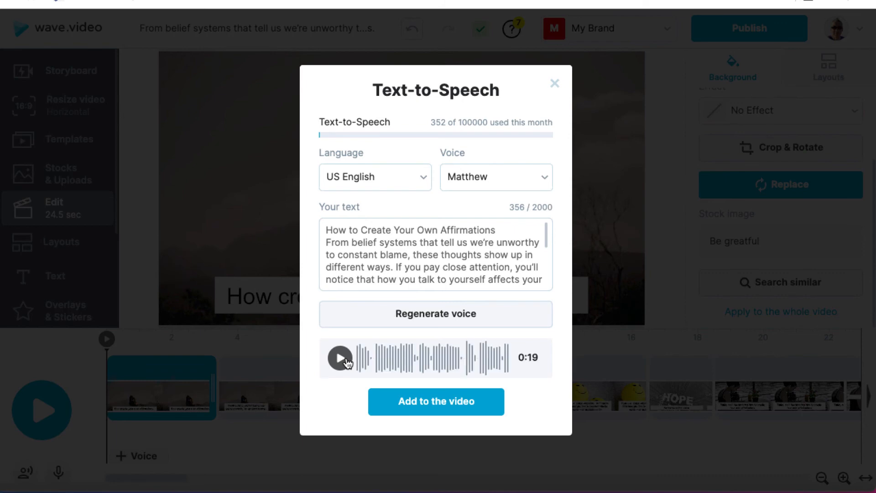
{"action": "left_click", "coordinate": [339, 358]}
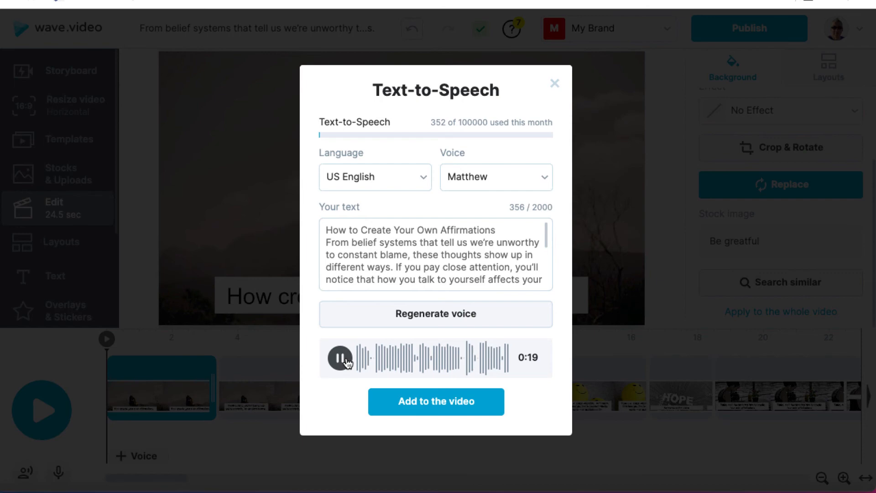
{"action": "left_click", "coordinate": [340, 358]}
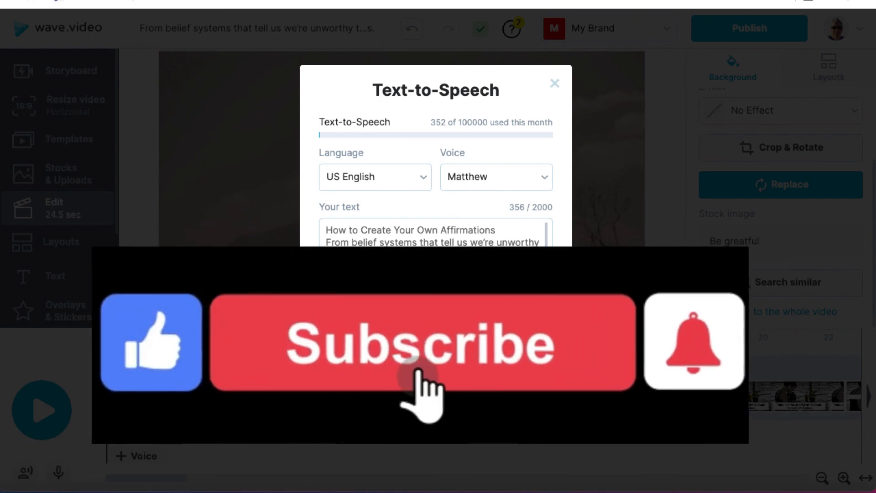
{"action": "left_click", "coordinate": [421, 342]}
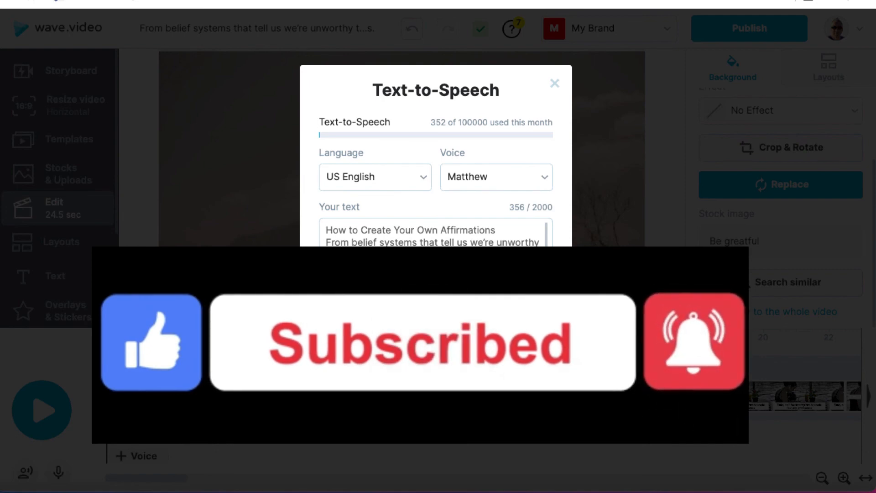